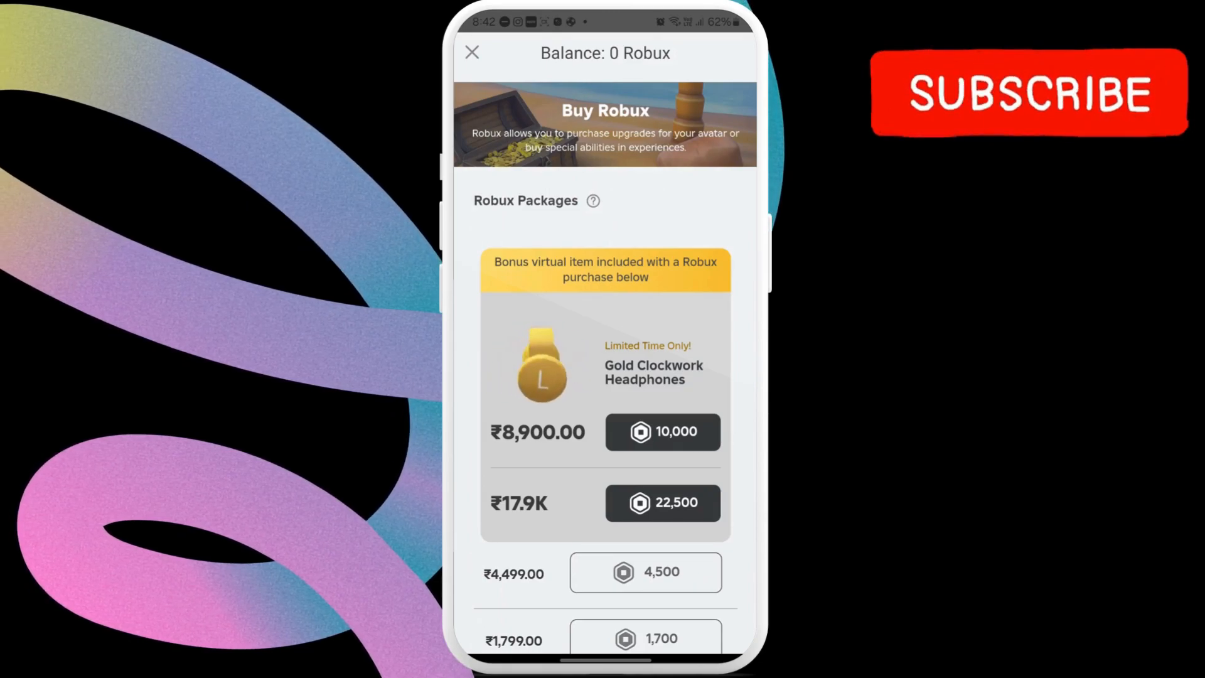
Reveal the 'Tap here to add a Star Code' option at the bottom of Buy Robux
{"action": "scroll", "scroll_direction": "down", "scroll_amount": 3}
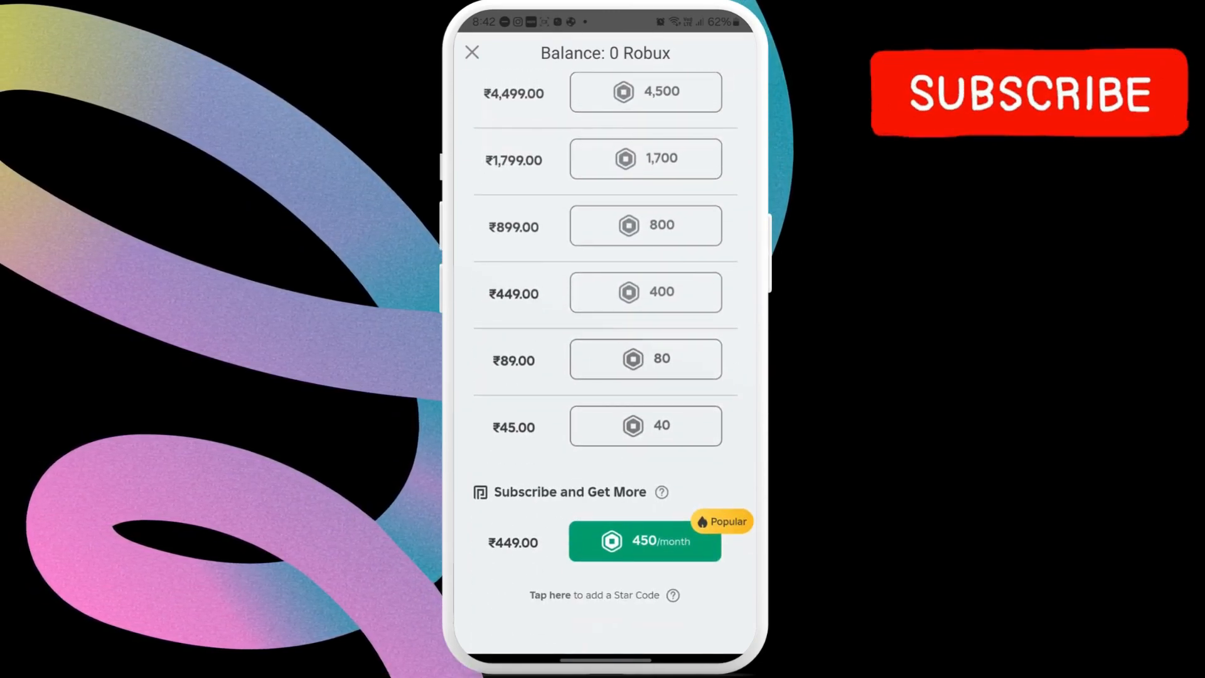
{"action": "left_click", "coordinate": [593, 595]}
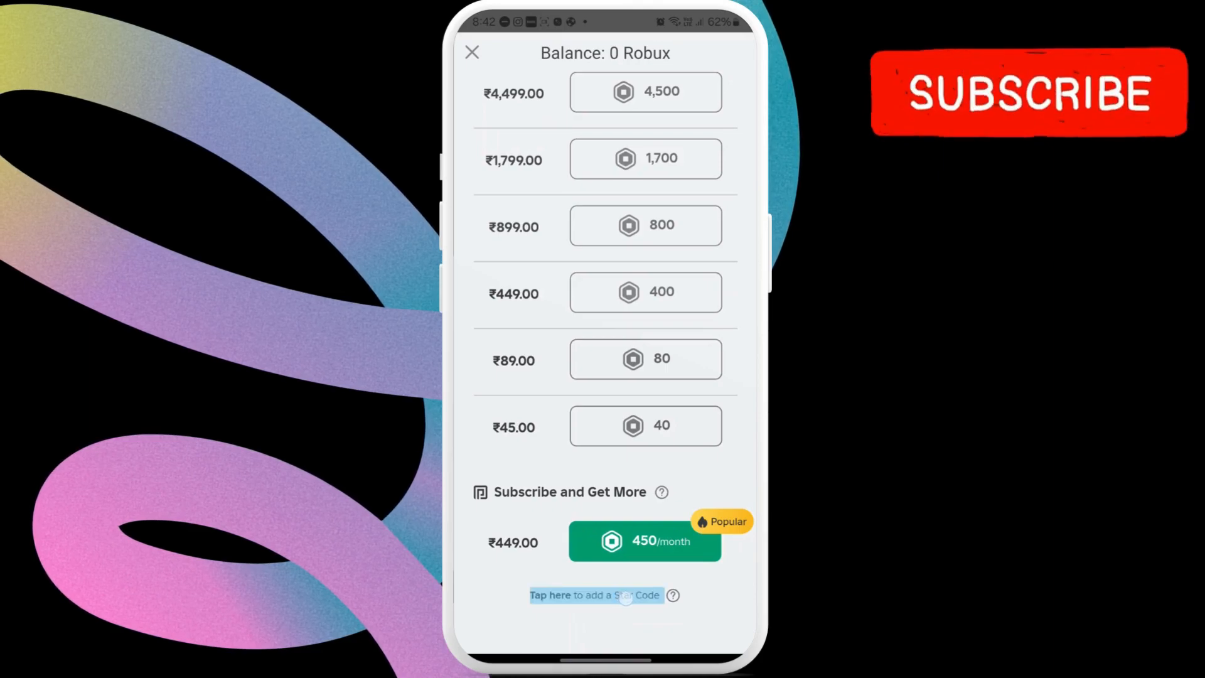
Enter the Star Code 'Mermaid', add it, and view the help on supporting GamingMermaid
{"action": "left_click", "coordinate": [595, 595]}
{"action": "type", "text": "Mer"}
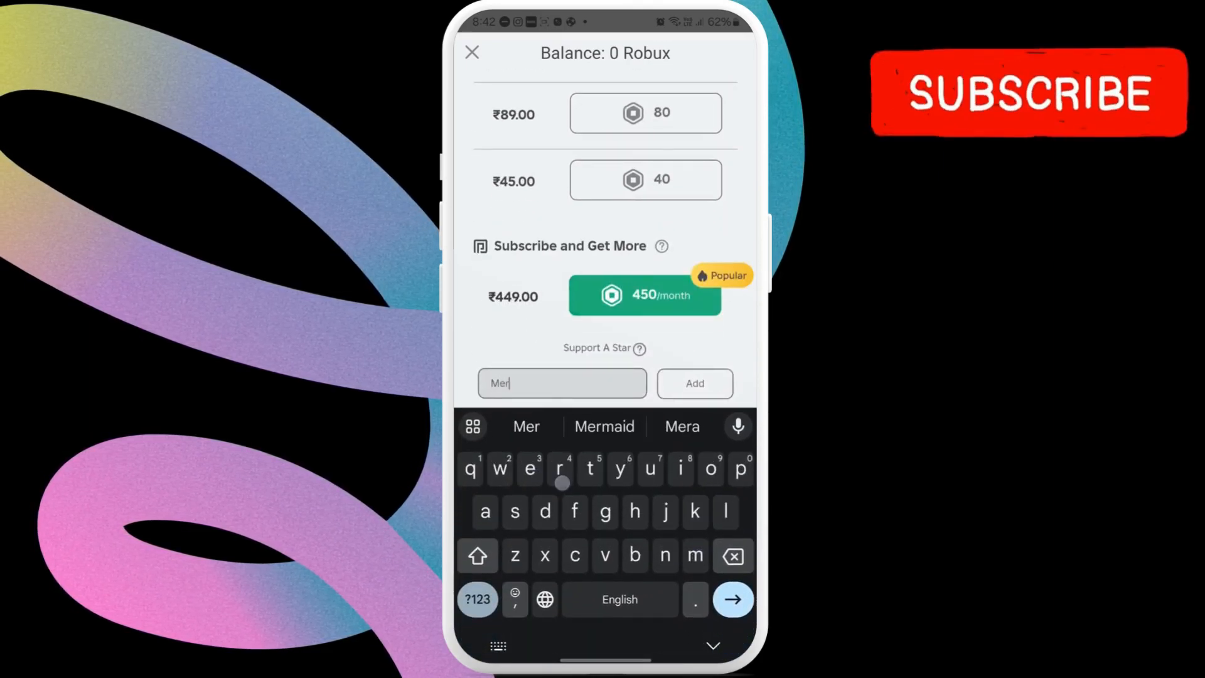
{"action": "left_click", "coordinate": [603, 427]}
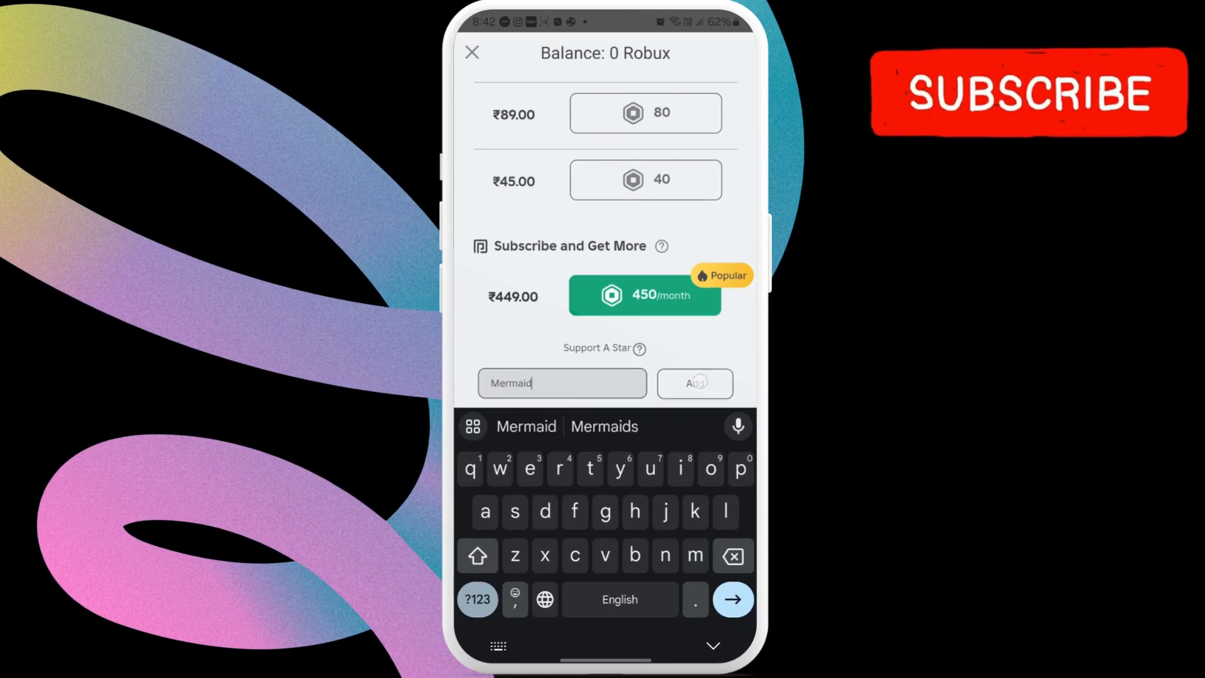
{"action": "left_click", "coordinate": [693, 383]}
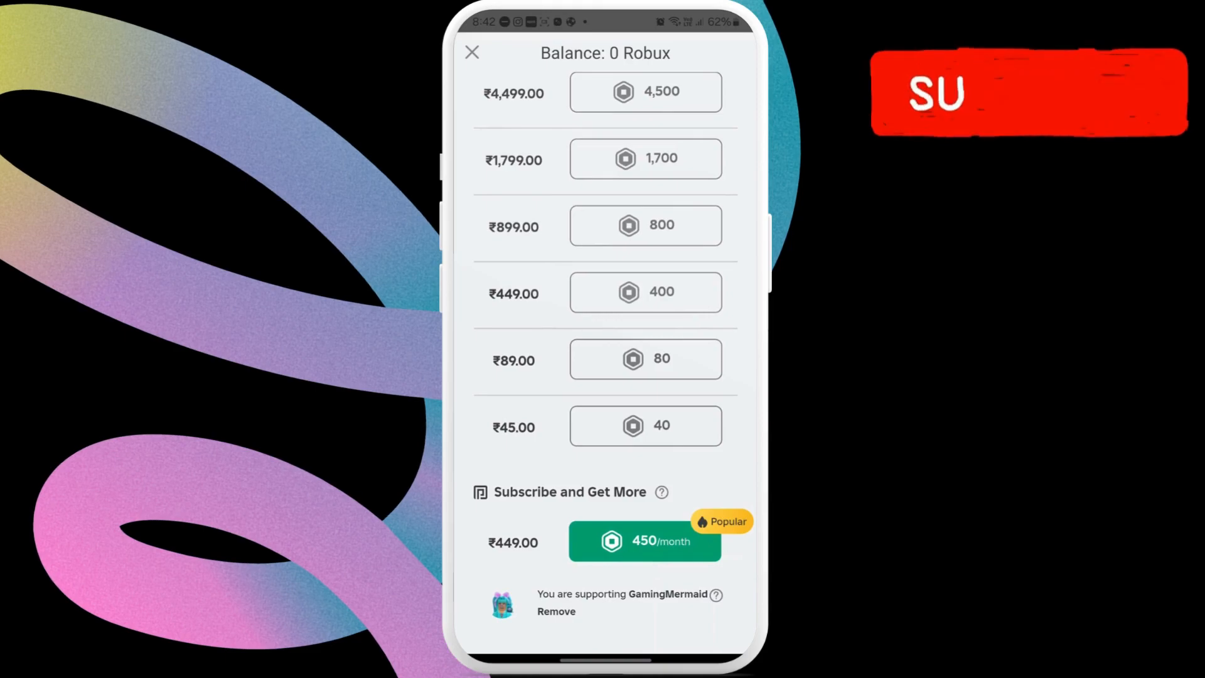
{"action": "left_click", "coordinate": [662, 493]}
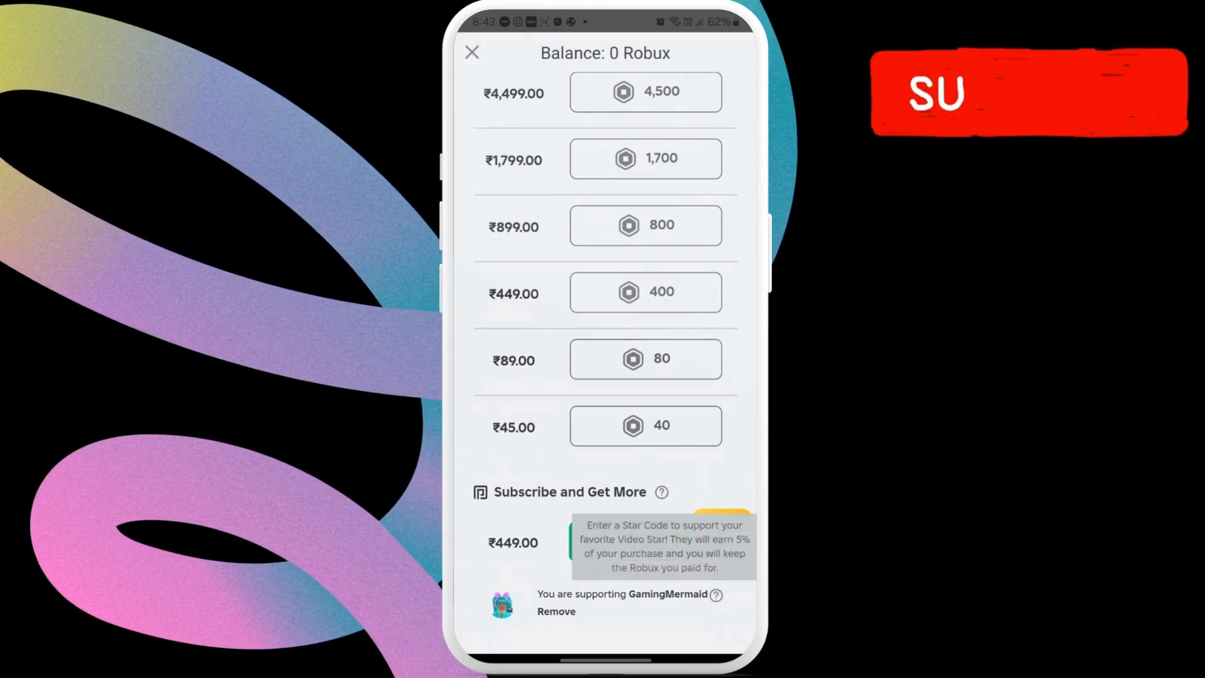